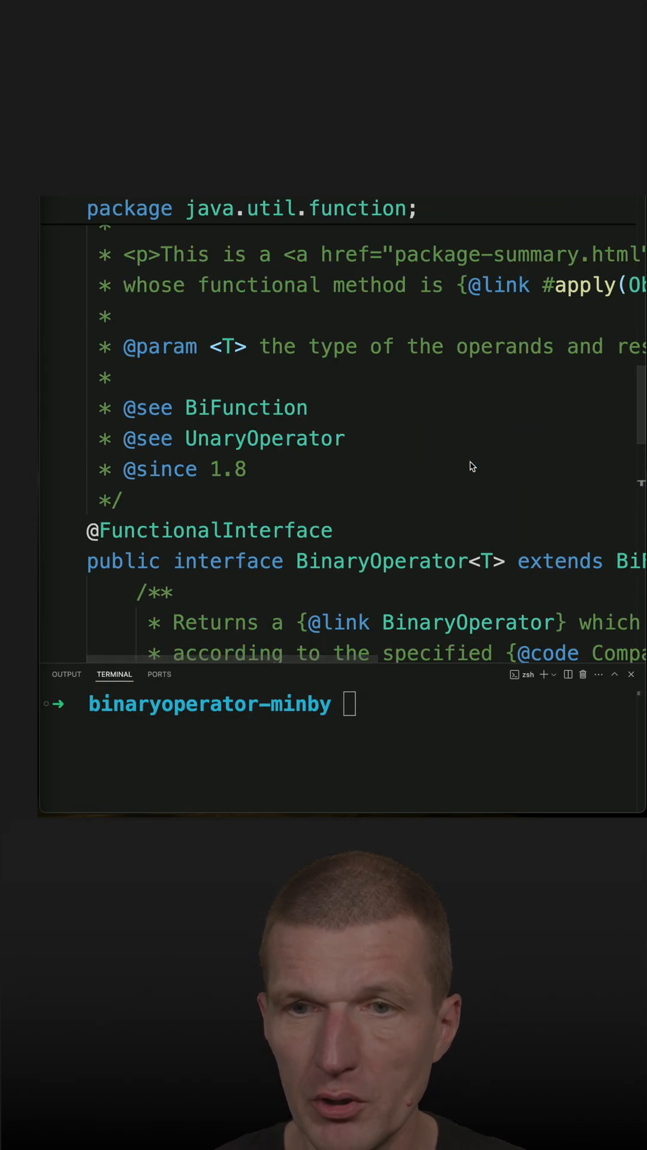
Scroll the BinaryOperator.java source to view its BiFunction<T, T, T> declaration
{"action": "scroll", "scroll_direction": "right", "scroll_amount": 3}
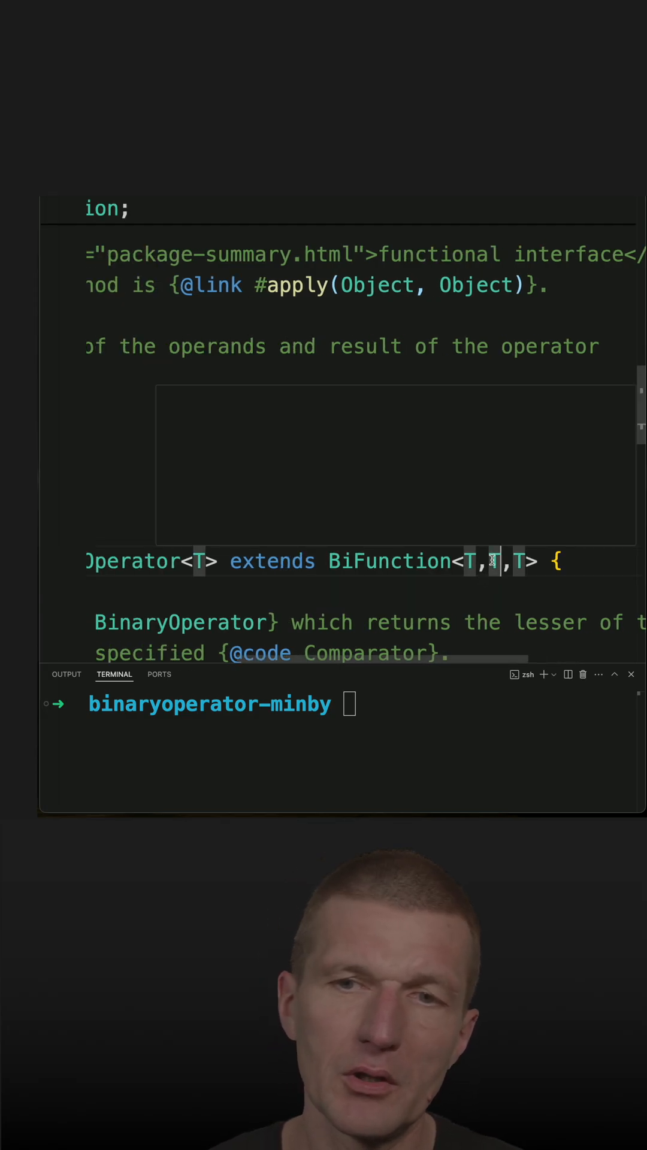
{"action": "mouse_move", "coordinate": [490, 562]}
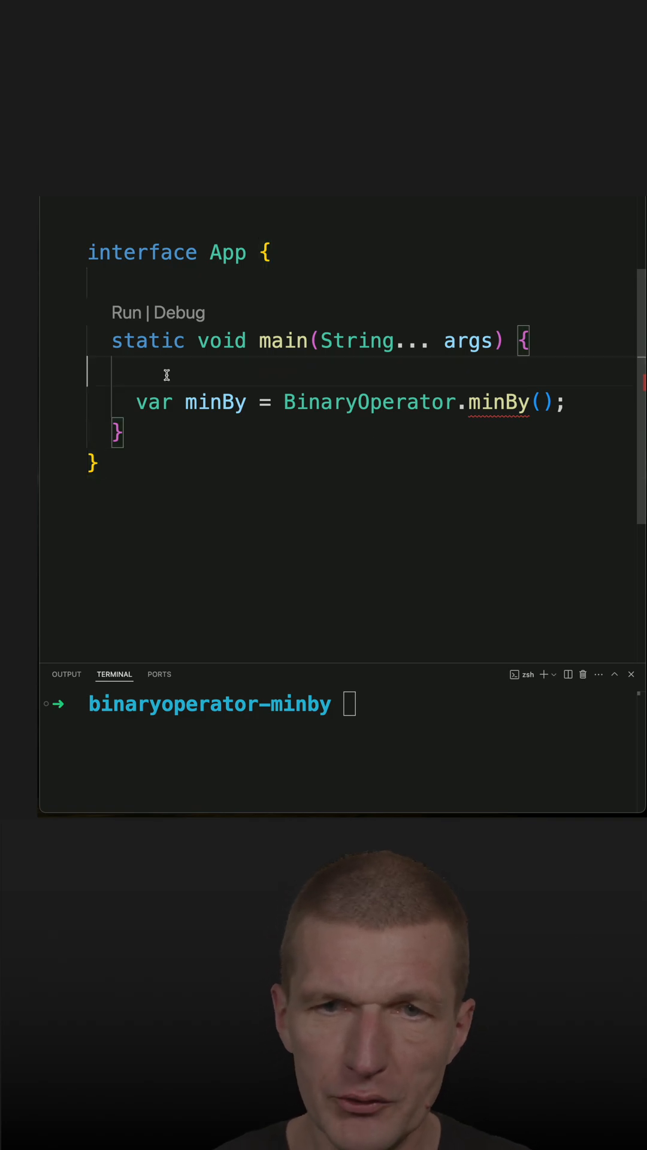
Declare Comparator<Integer> comparator = Integer::compare and pass comparator into BinaryOperator.minBy()
{"action": "type", "text": "Copmarat"}
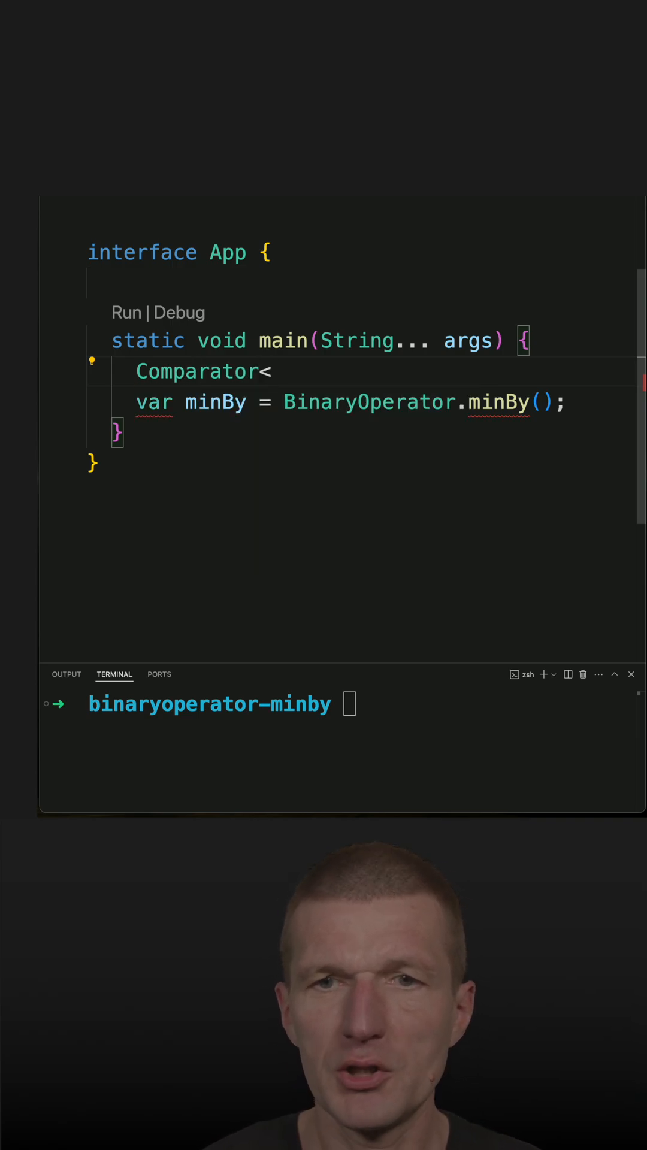
{"action": "type", "text": "Integer> comparator ="}
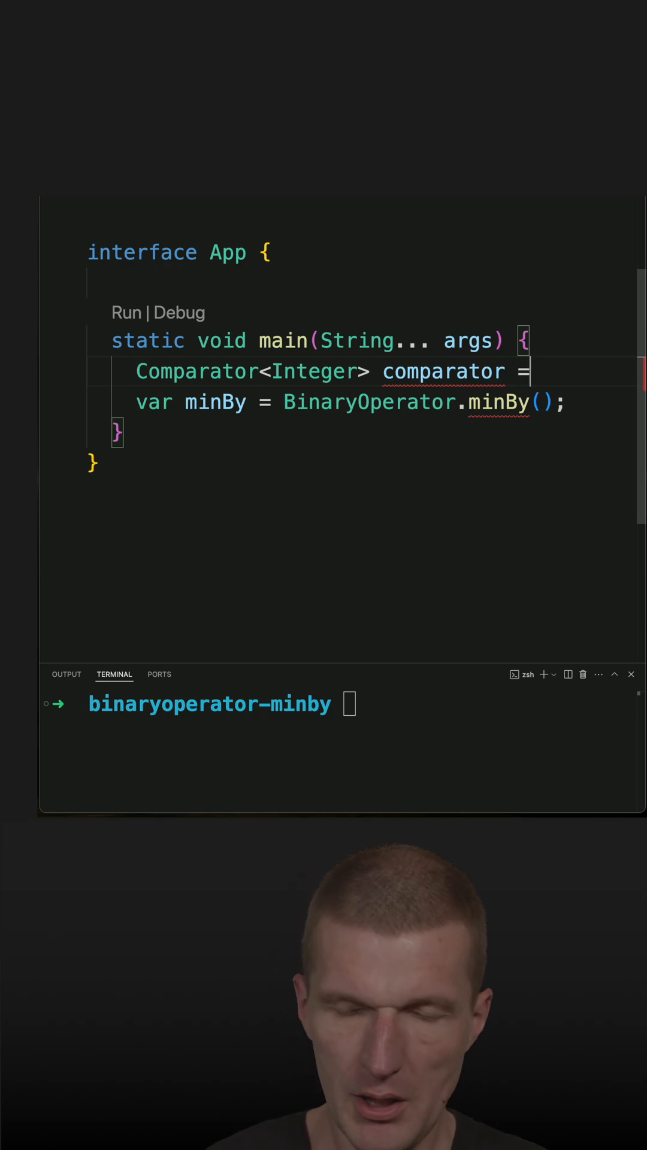
{"action": "type", "text": "Integer::"}
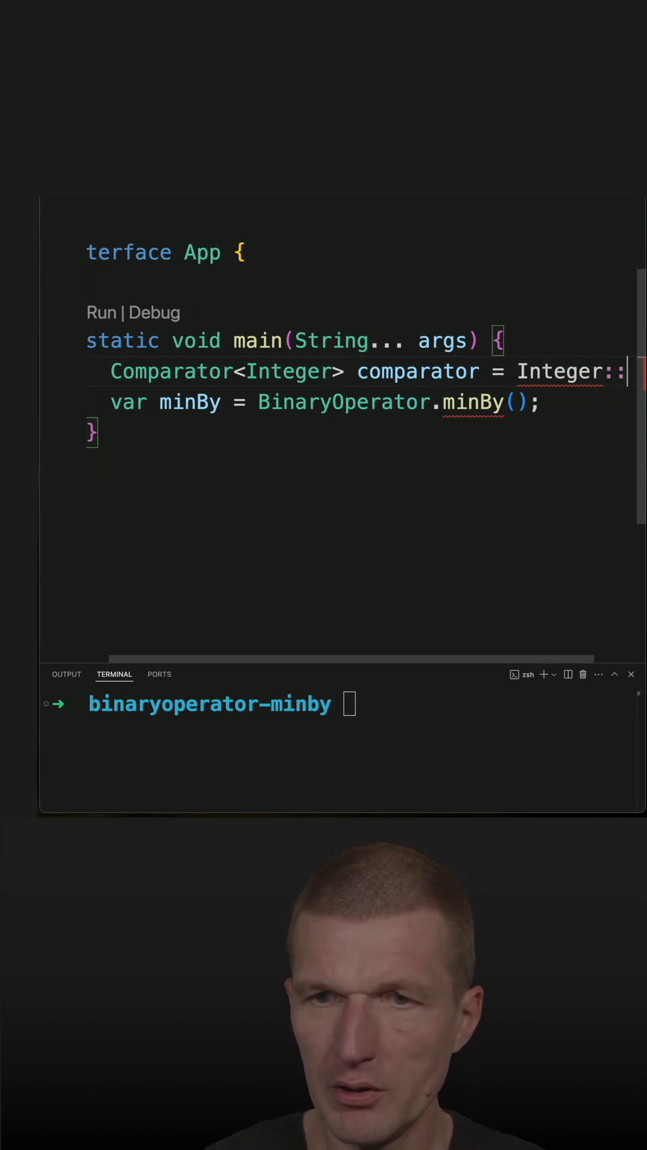
{"action": "type", "text": "compare"}
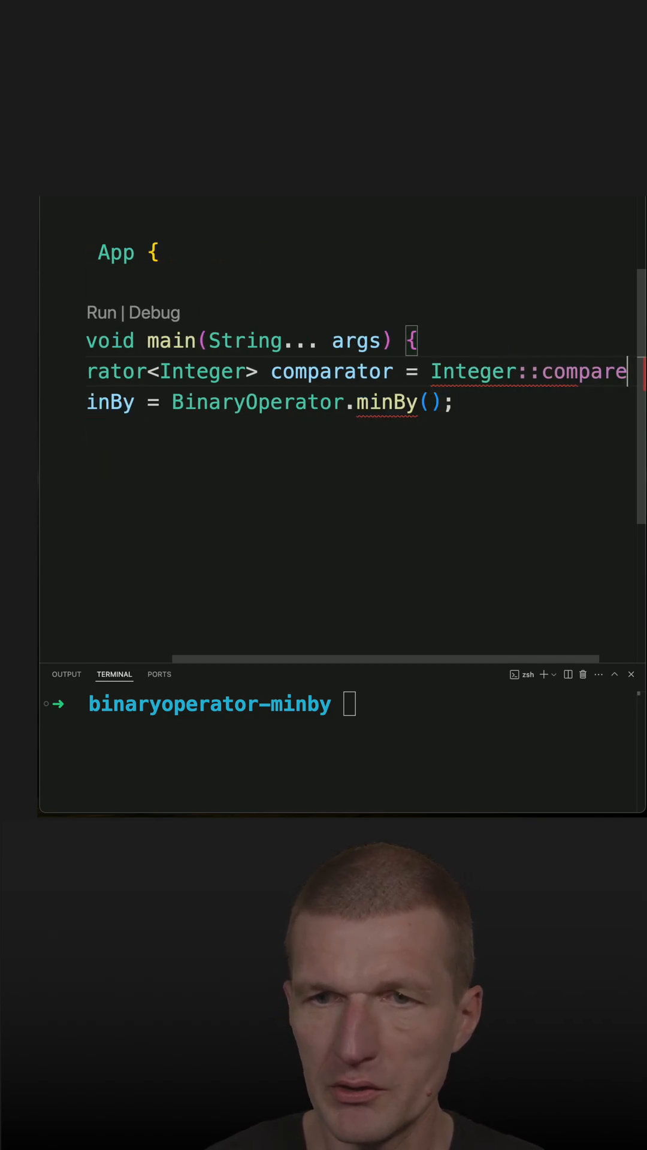
{"action": "type", "text": "comparator"}
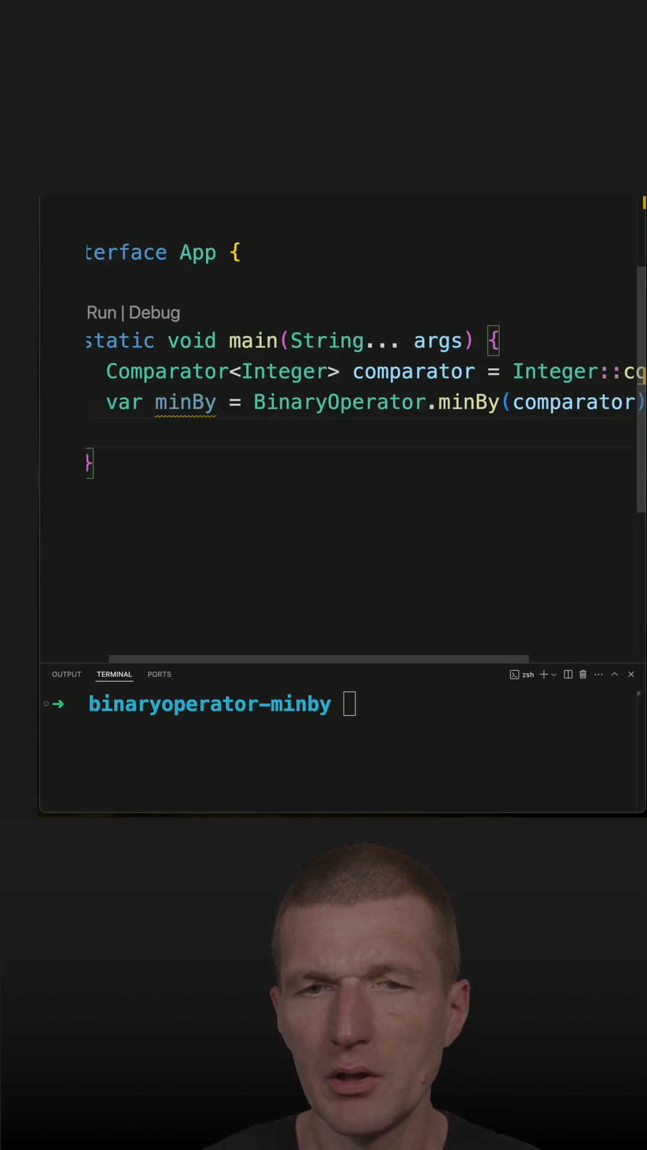
Add a minBy.apply(2, 3) call and start a var declaration before it
{"action": "type", "text": "min"}
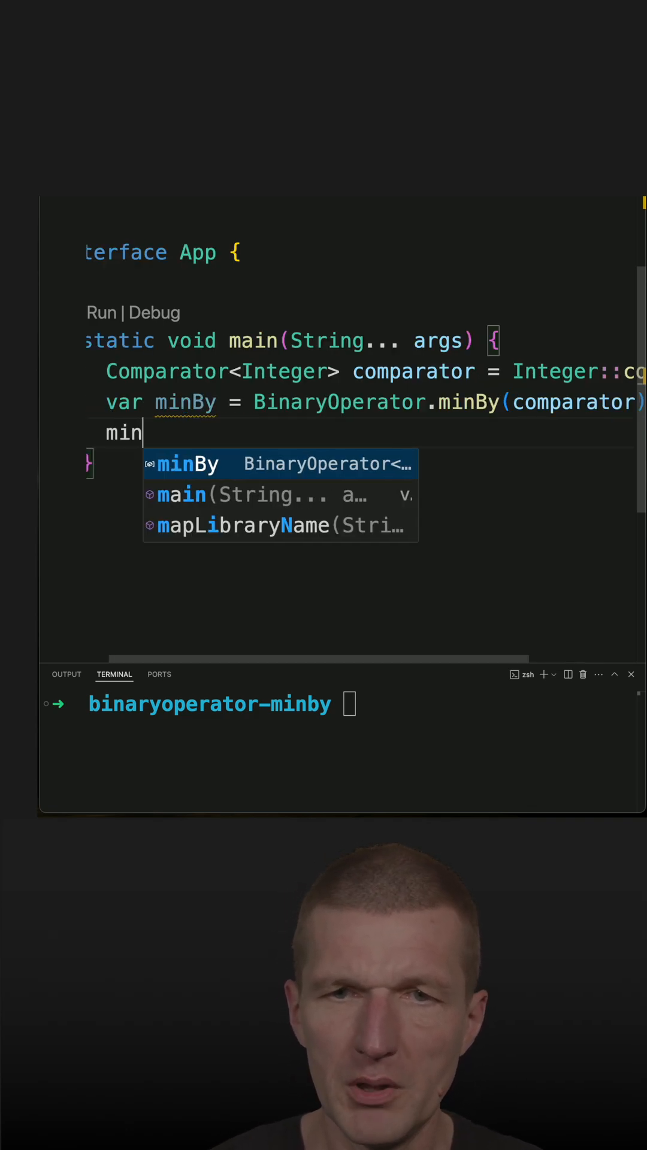
{"action": "type", "text": "By."}
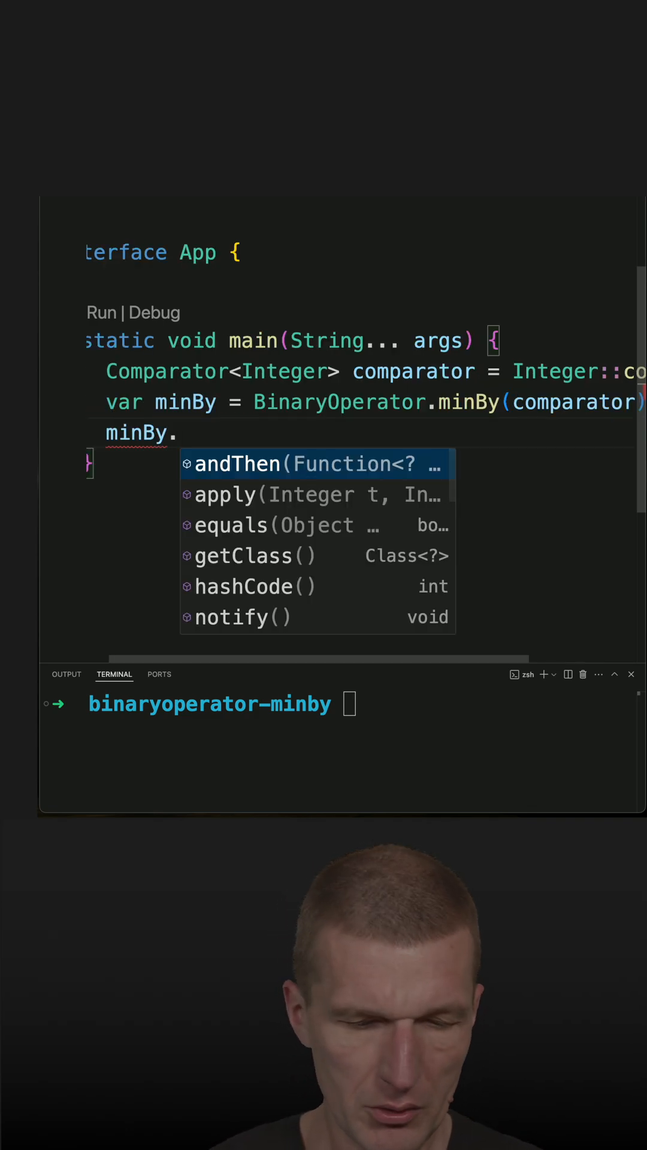
{"action": "type", "text": "()"}
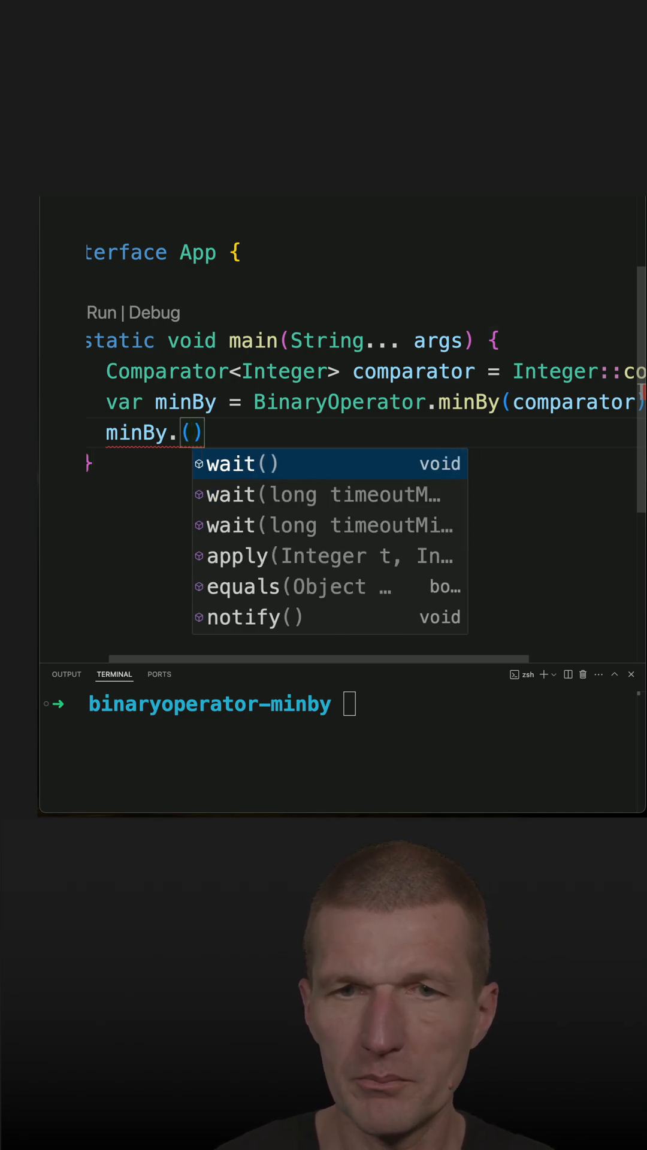
{"action": "key", "text": "Backspace"}
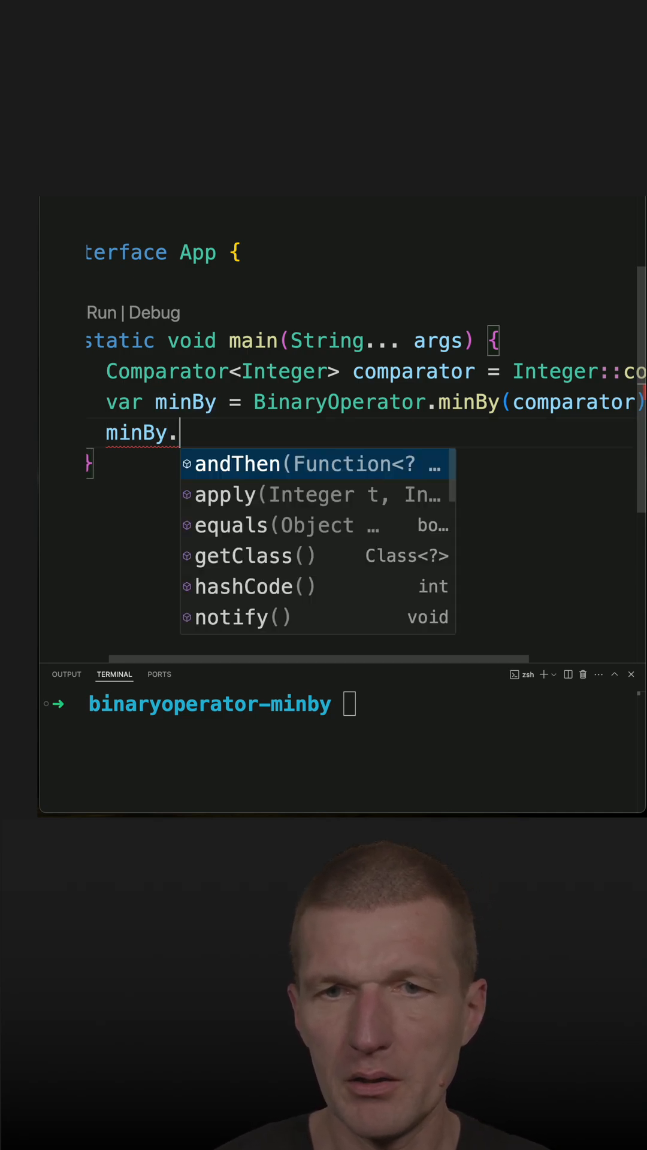
{"action": "left_click", "coordinate": [225, 494]}
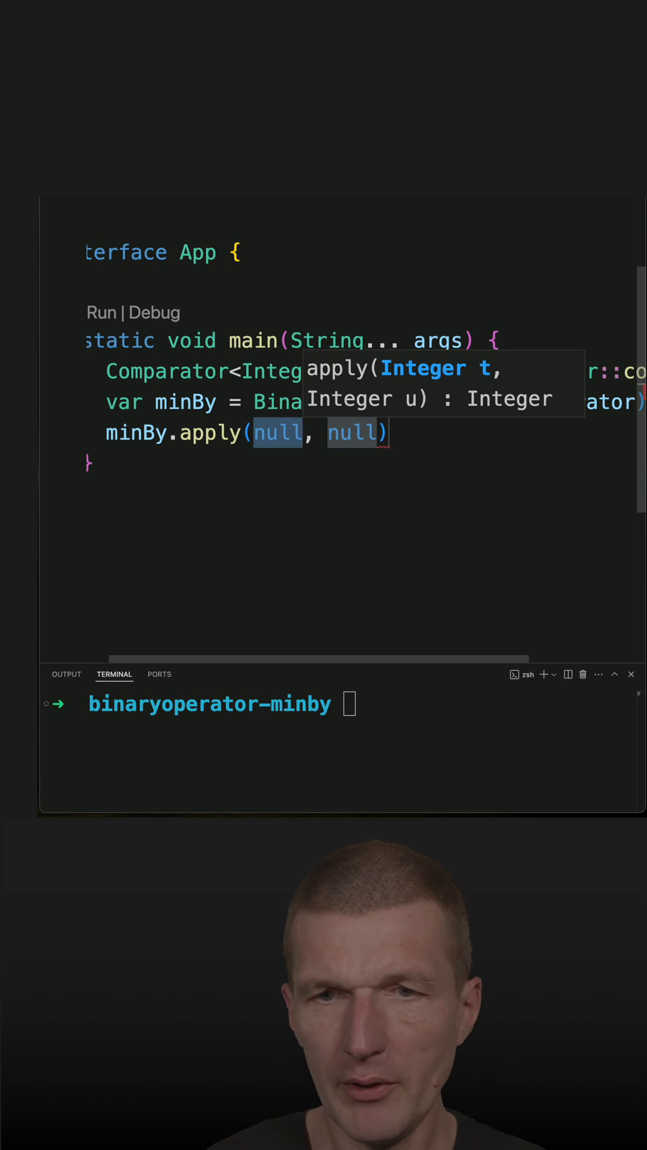
{"action": "type", "text": "2"}
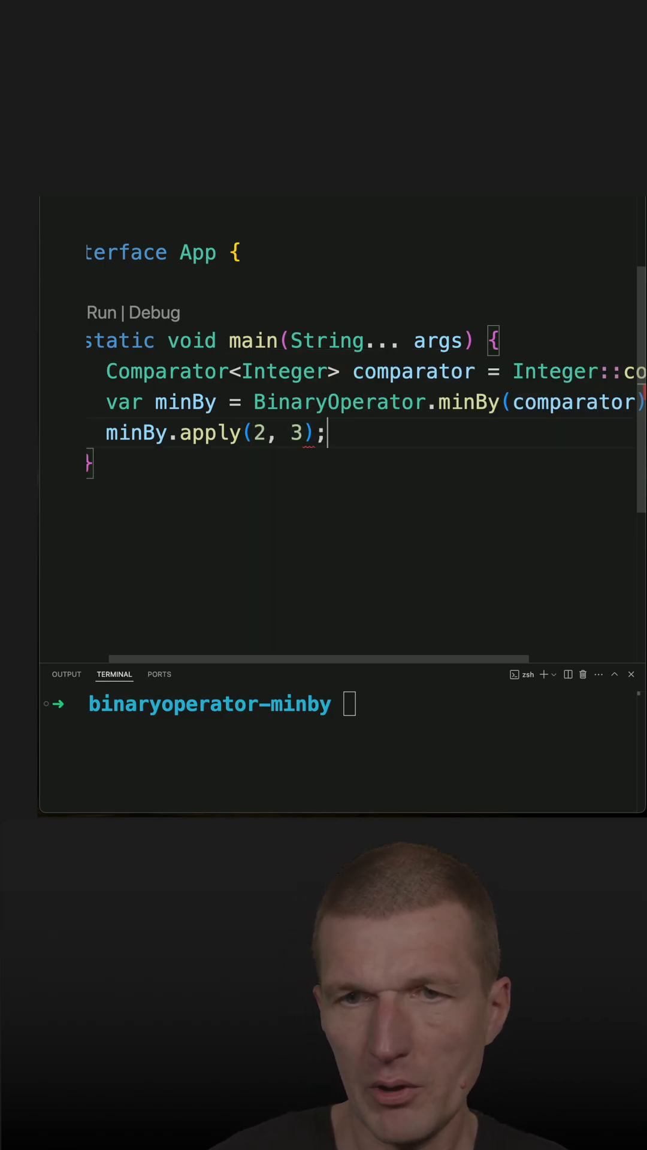
{"action": "type", "text": "var"}
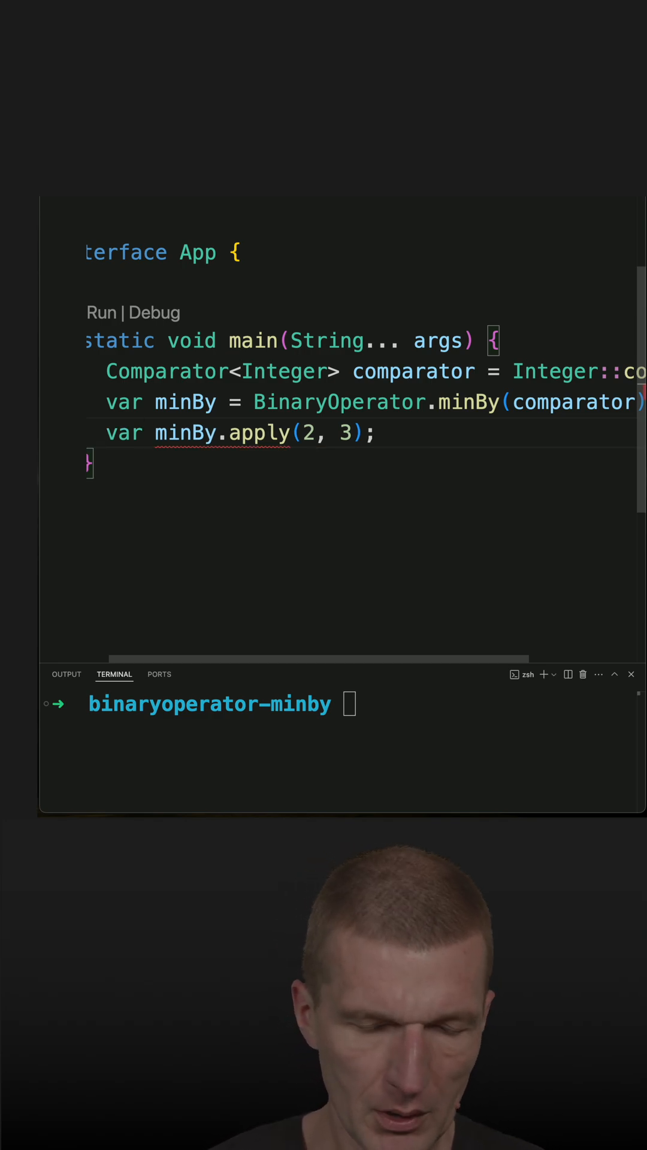
Store minBy.apply(2, 3) in var result and print it with out.println(result)
{"action": "type", "text": "result"}
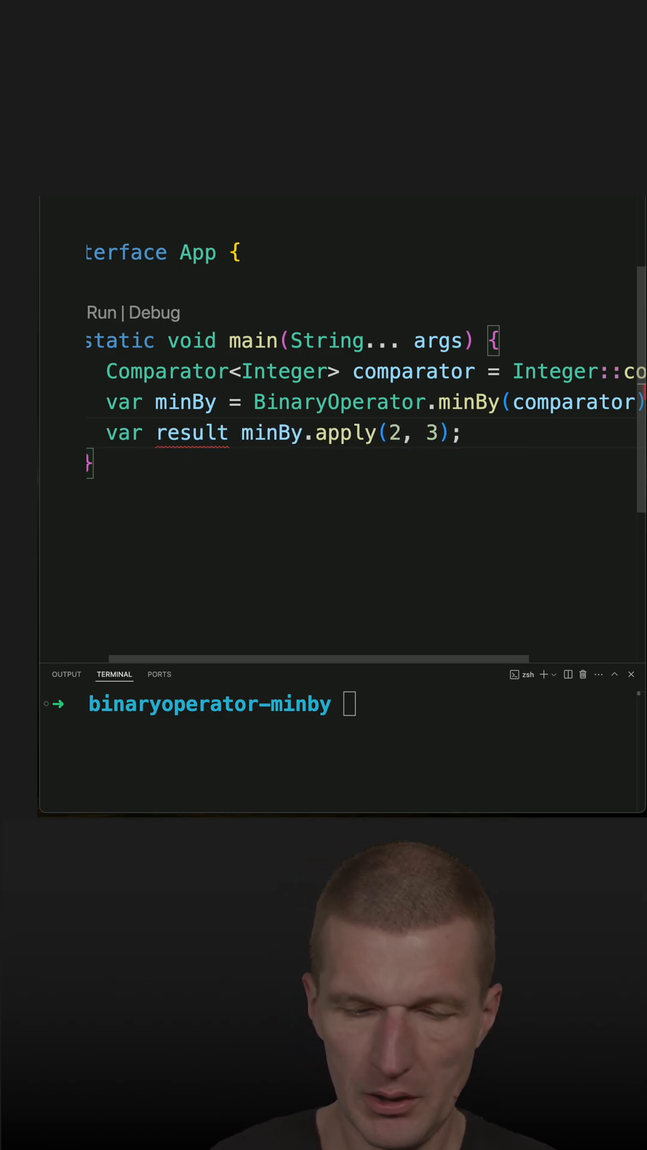
{"action": "type", "text": "="}
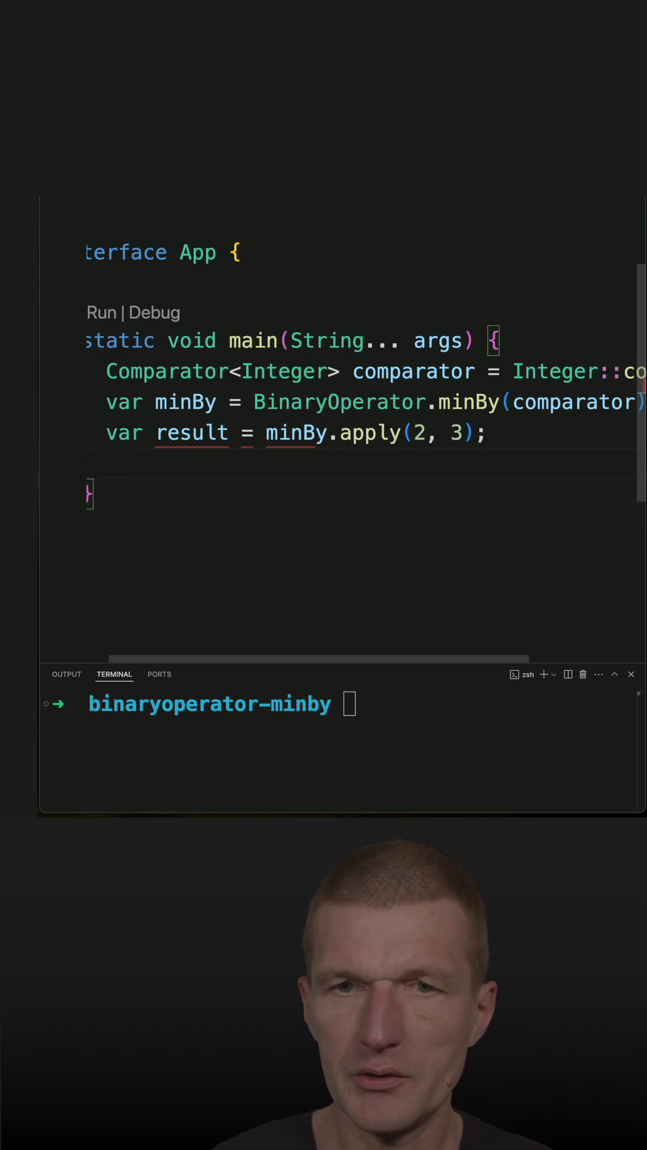
{"action": "type", "text": "out.println(null);"}
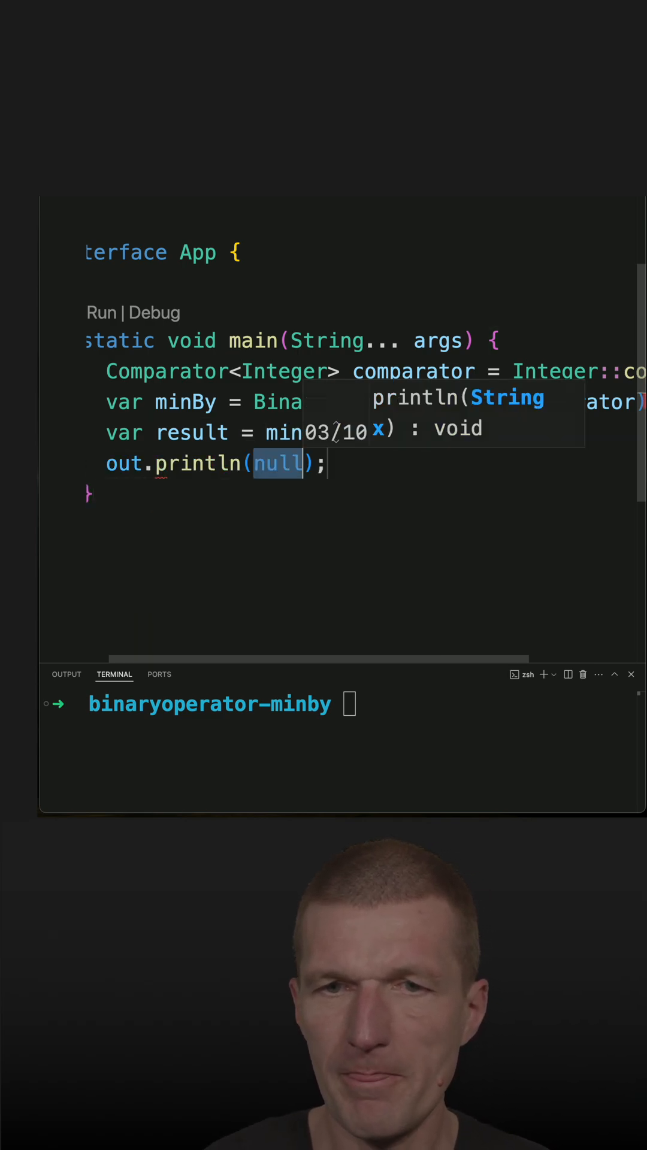
{"action": "type", "text": "result"}
{"action": "left_click", "coordinate": [361, 705]}
{"action": "type", "text": "ach"}
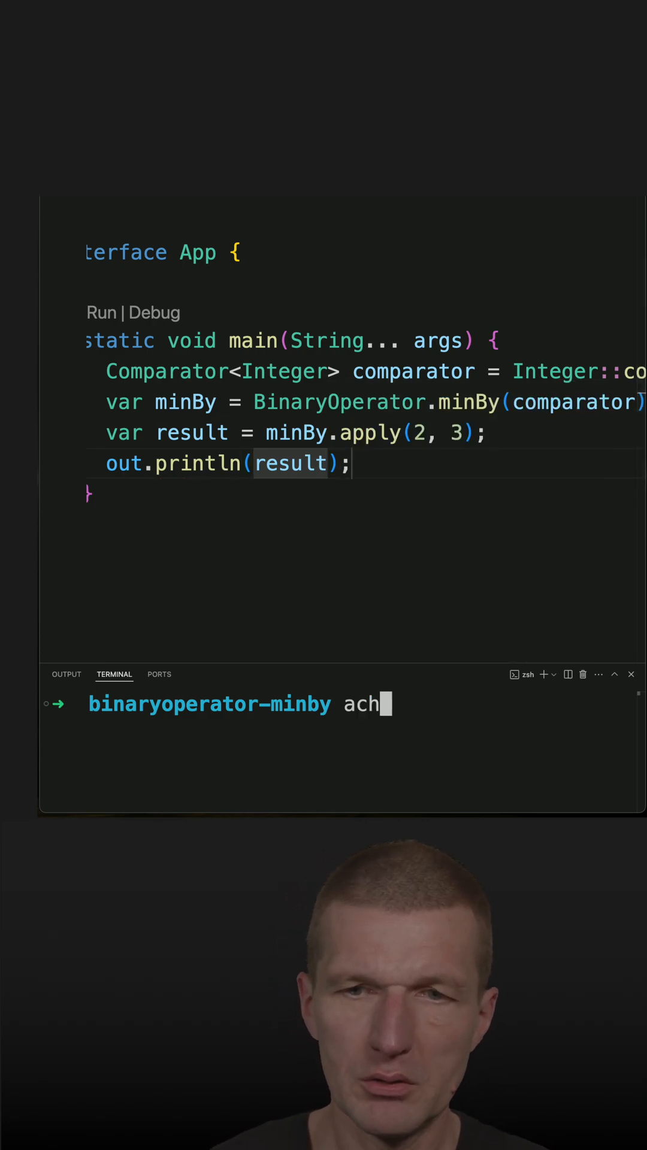
Run java app.java in the terminal, which prints 2
{"action": "type", "text": "javj"}
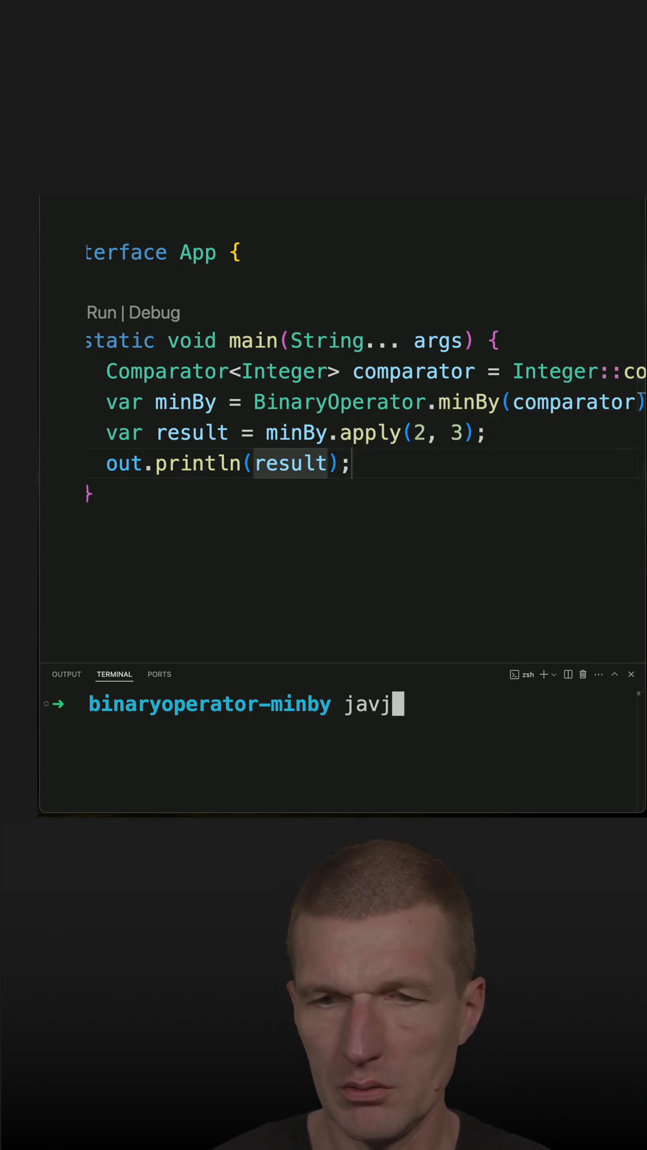
{"action": "type", "text": "a app.jav"}
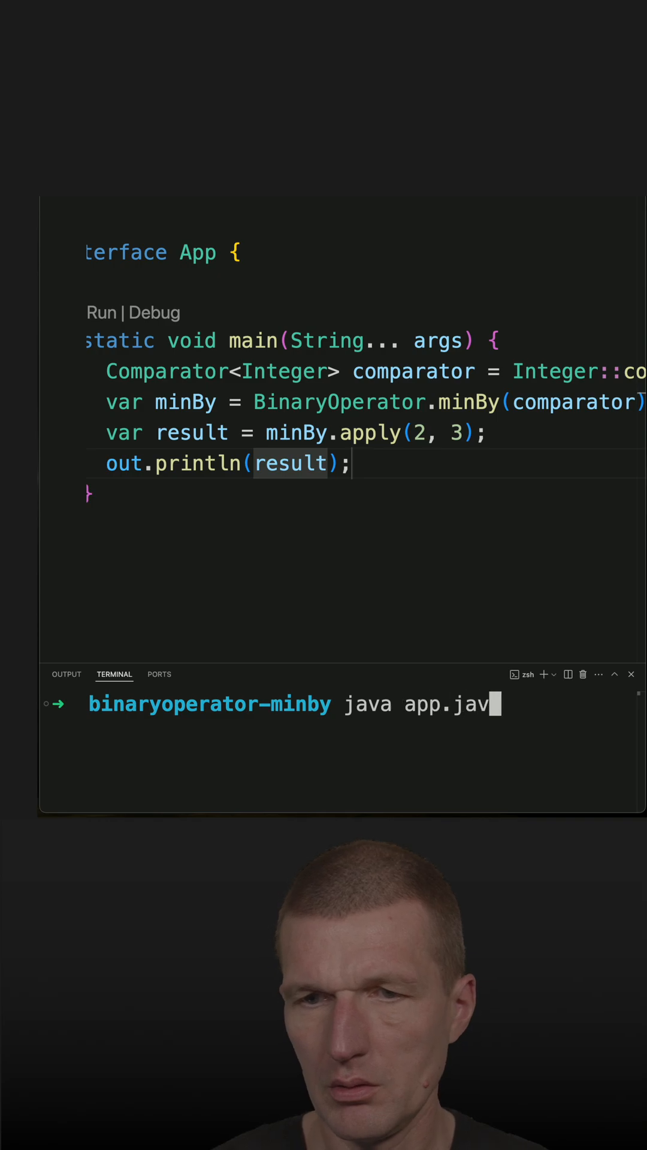
{"action": "key", "text": "Return"}
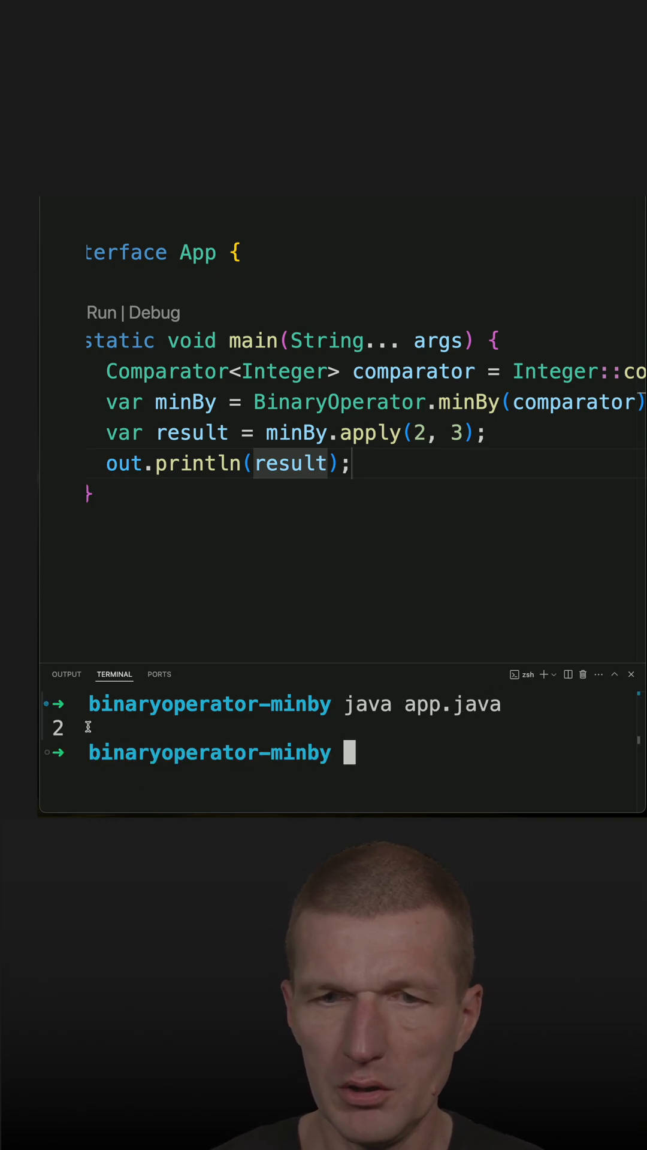